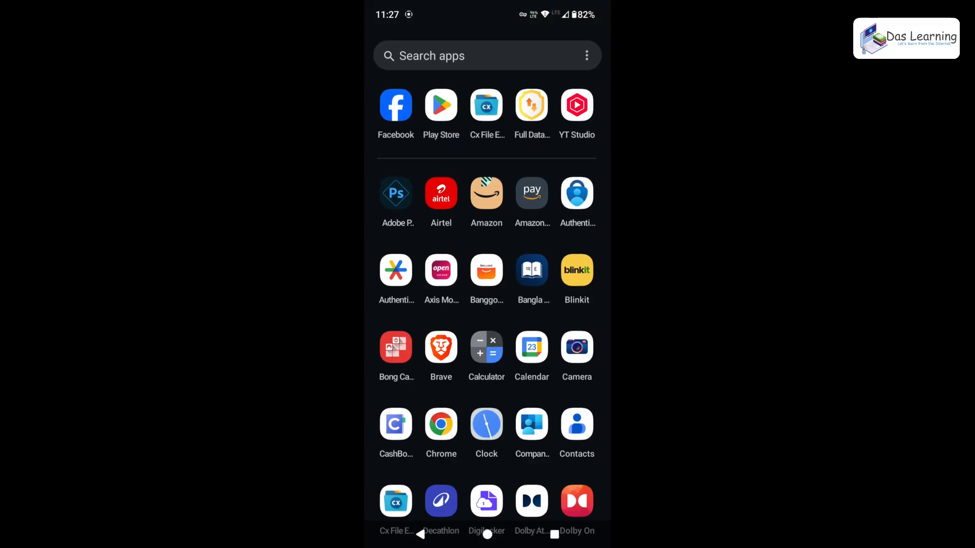
Search Play Store for 'dlna server', open DLNAServer by Oleg A and install it
click(441, 104)
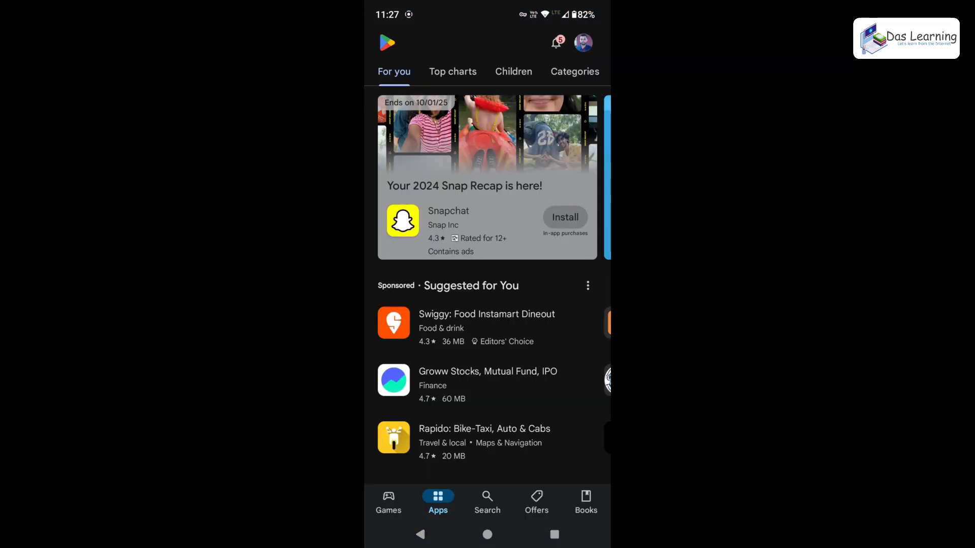
click(486, 502)
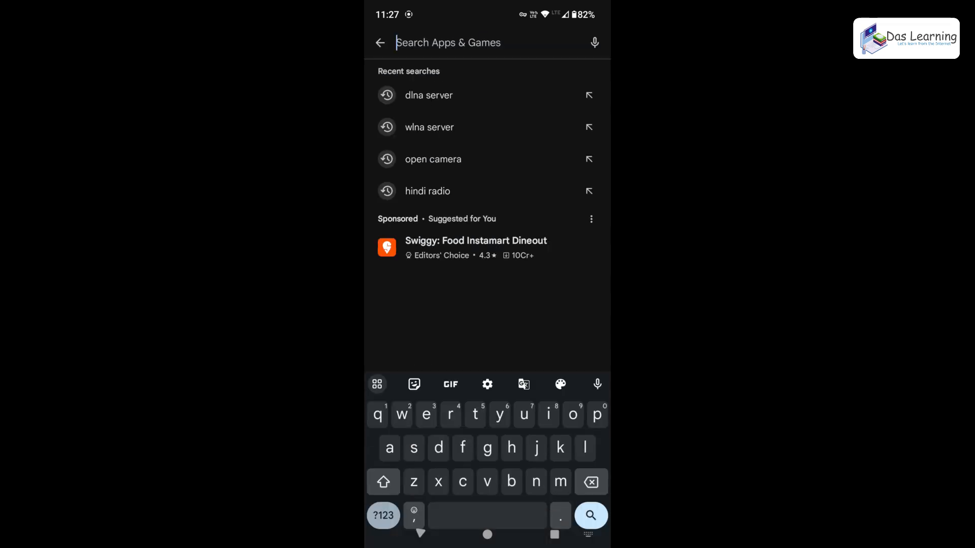
text(dl)
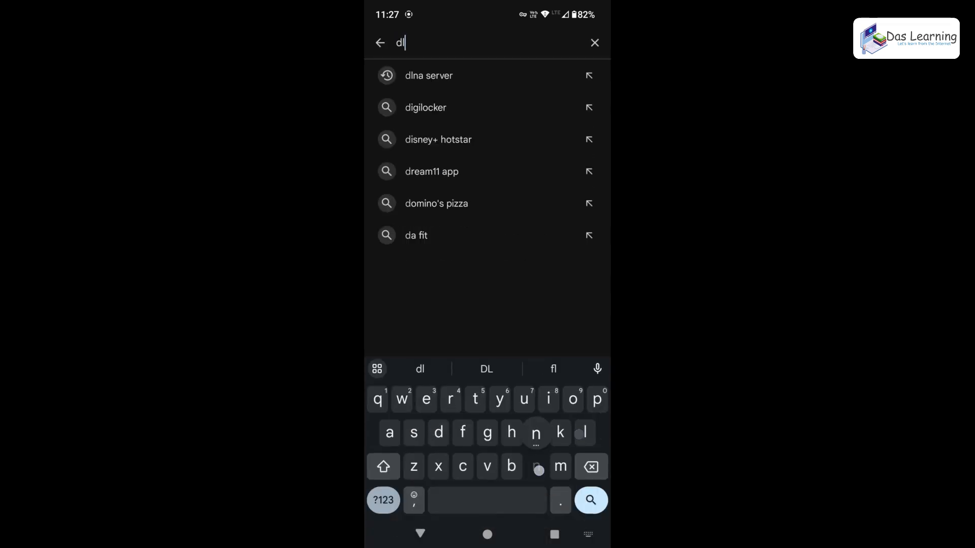
click(429, 75)
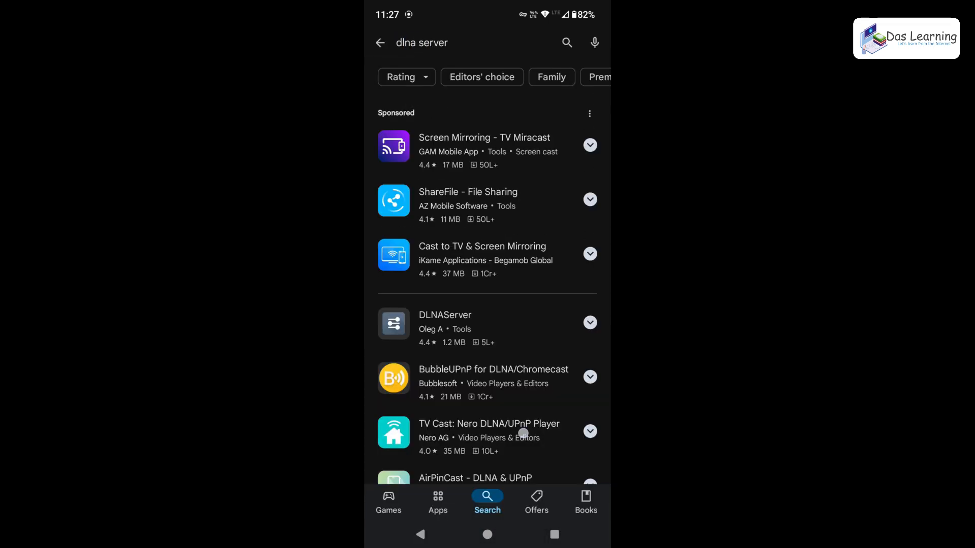
scroll(up, 3)
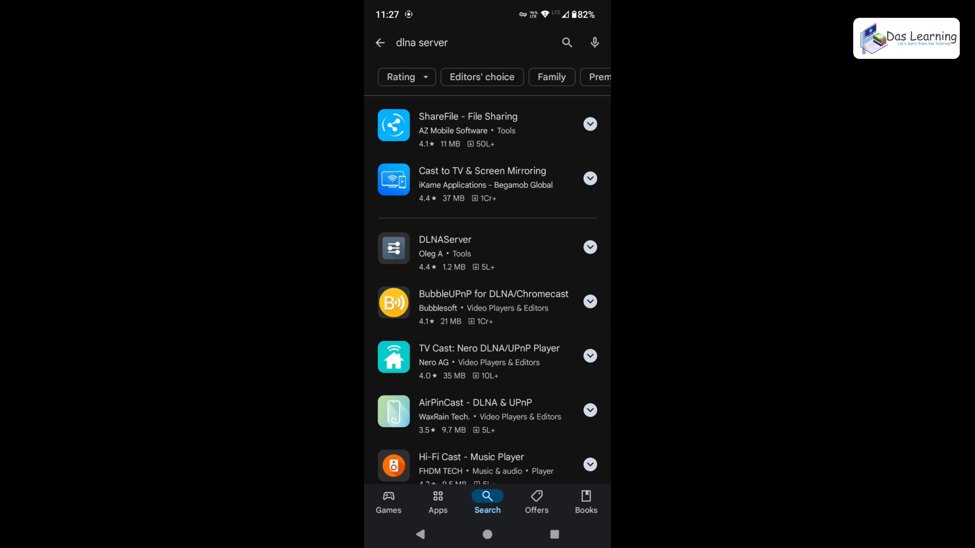
click(444, 248)
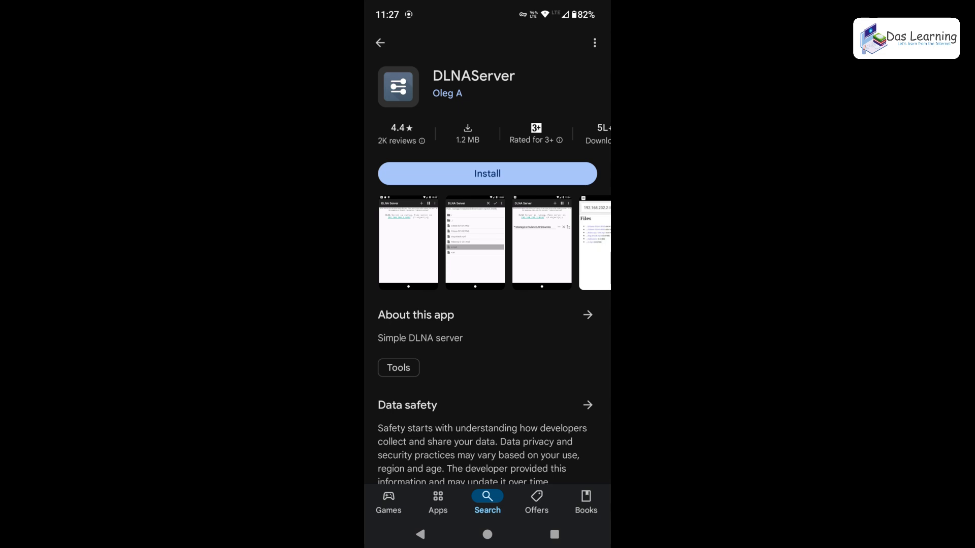
click(486, 173)
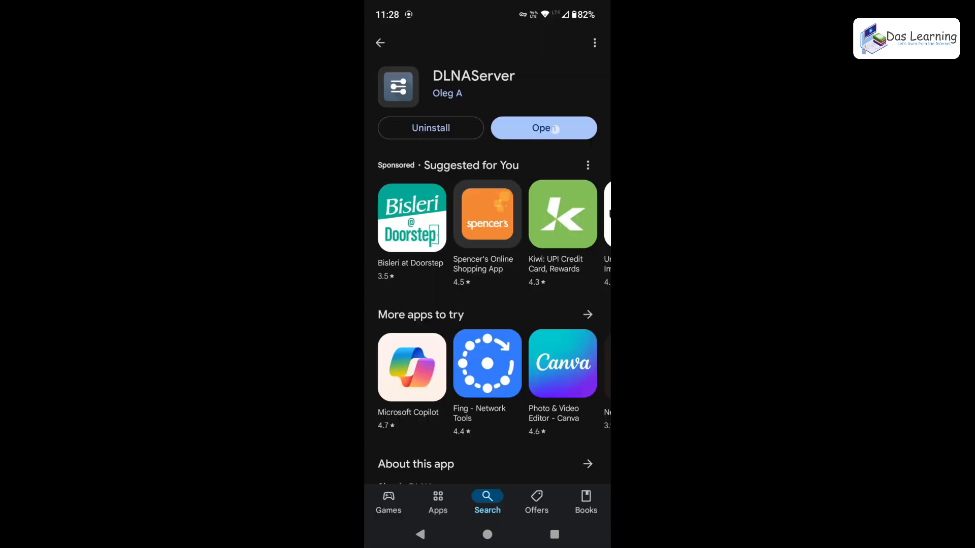
Launch DLNA Server, dismiss the battery optimization prompt and review its settings
click(542, 128)
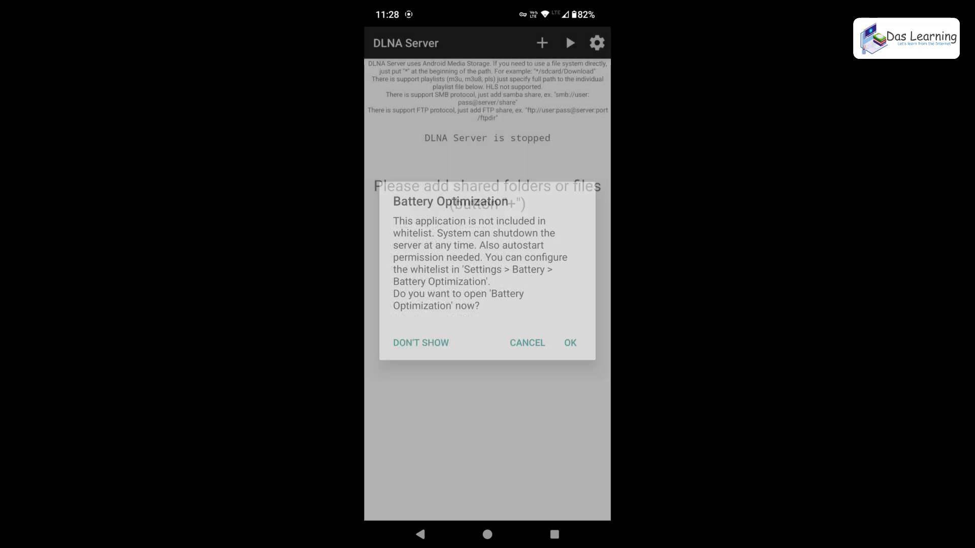
click(527, 343)
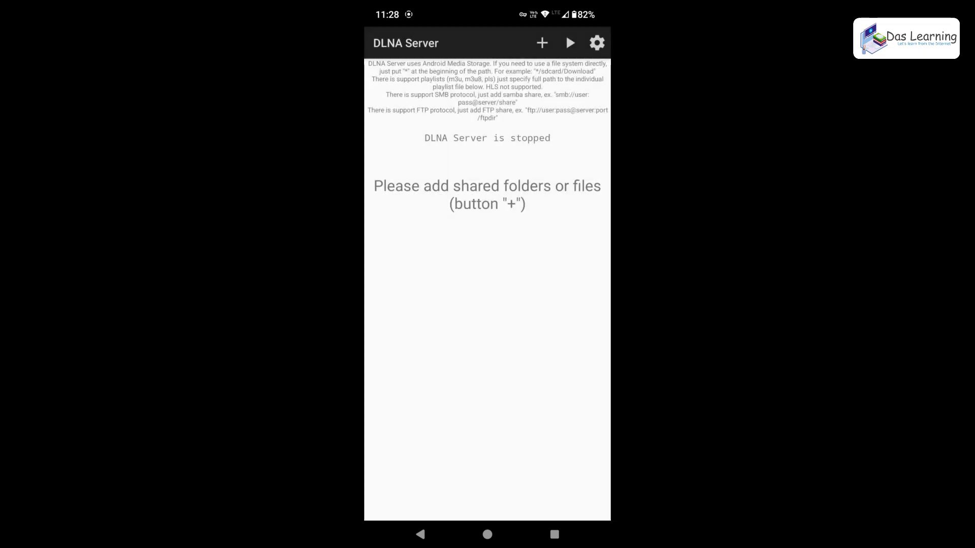
click(596, 43)
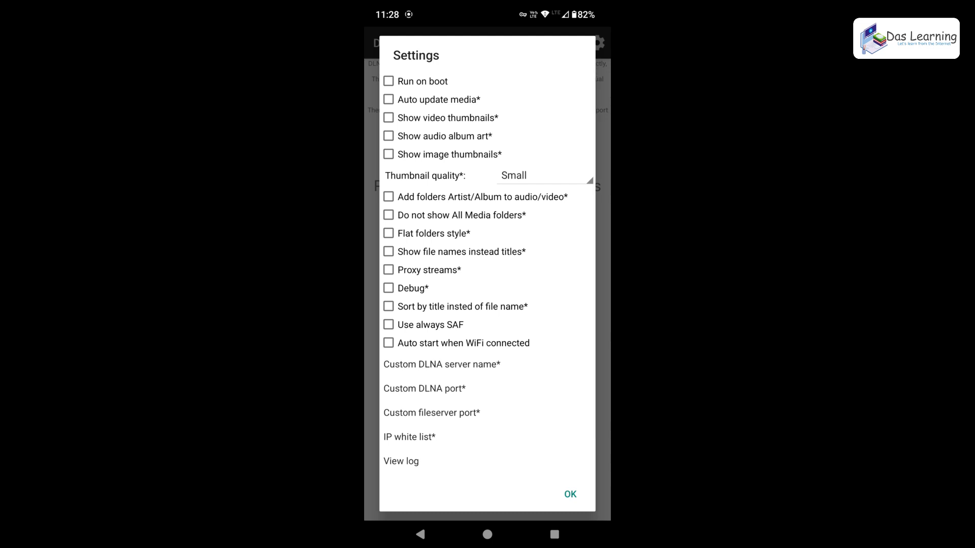
click(425, 389)
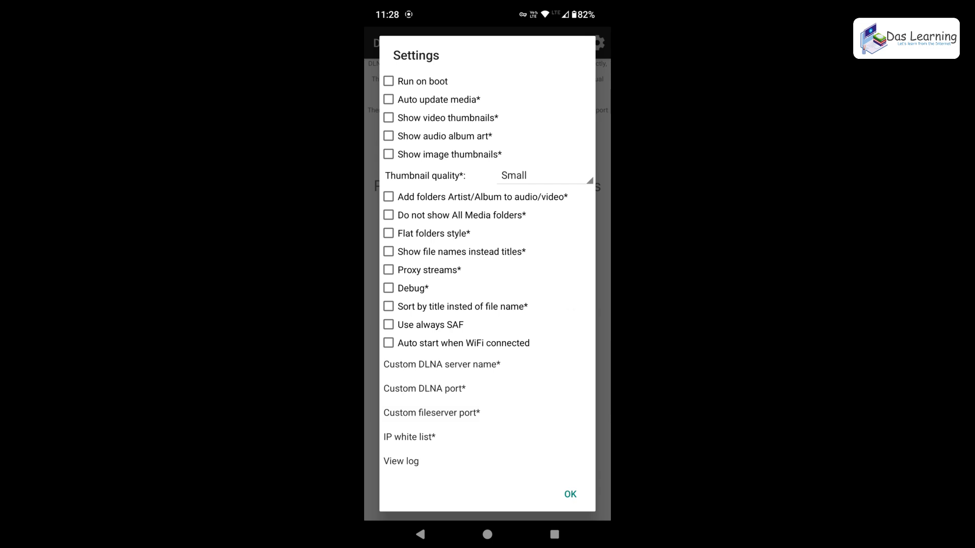
click(569, 494)
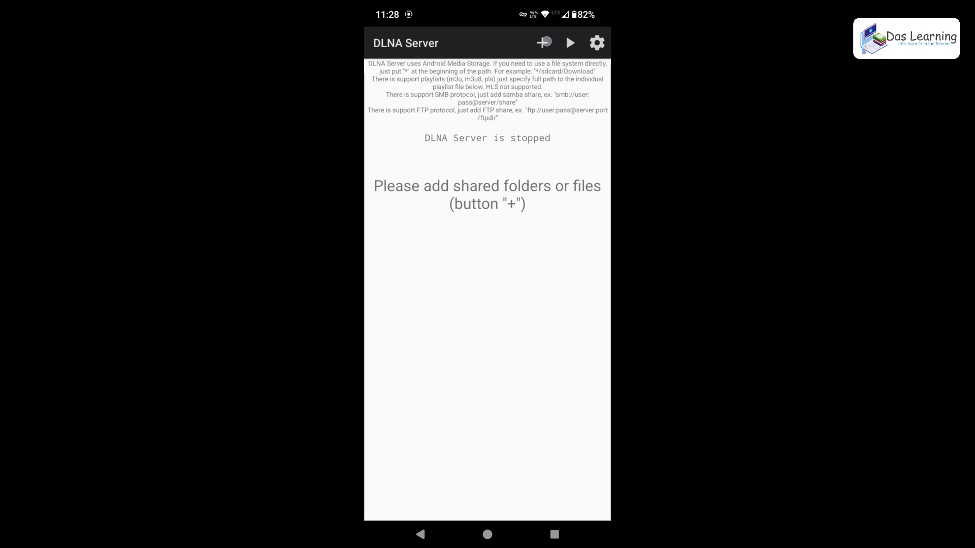
Add a shared path entry, grant media access and choose DIY-Try/LoRa-ESP8266 as the shared folder
click(541, 43)
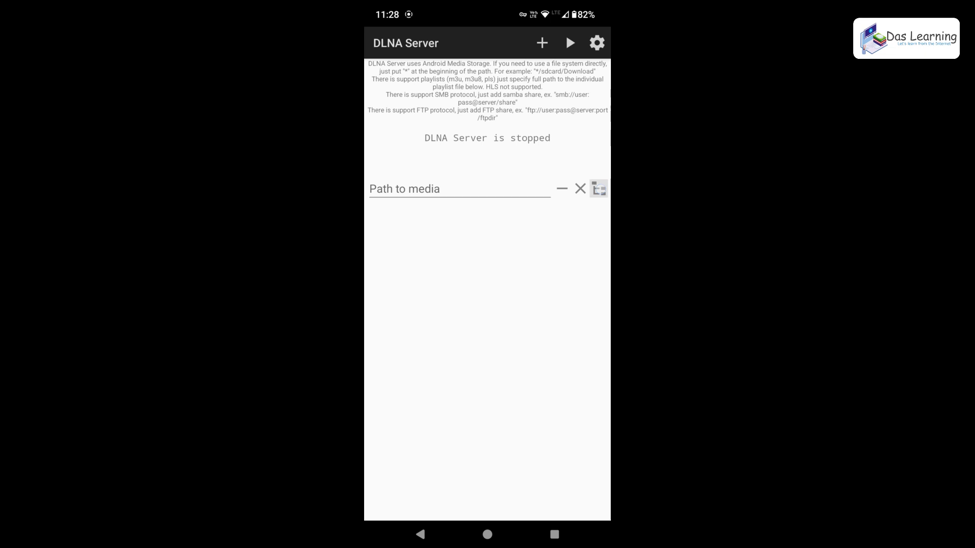
click(597, 189)
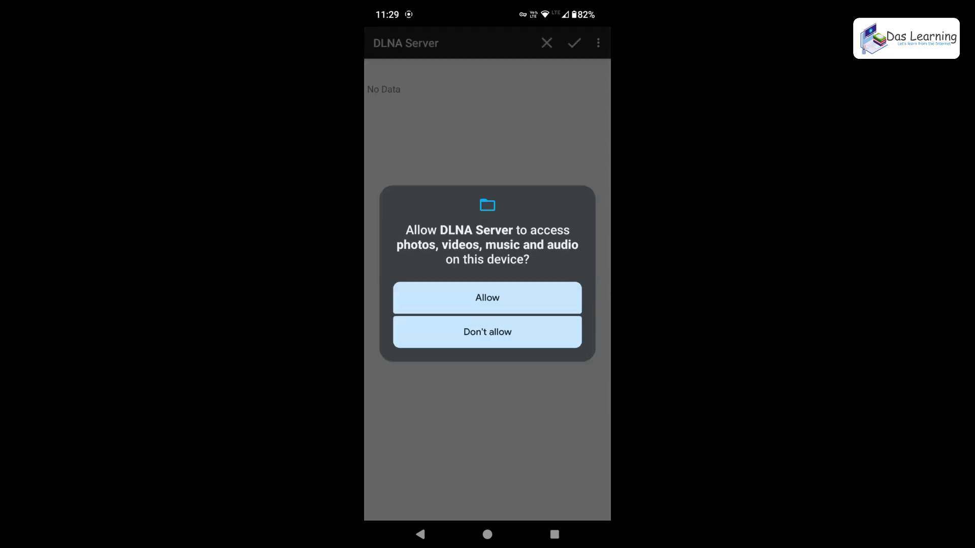
click(487, 297)
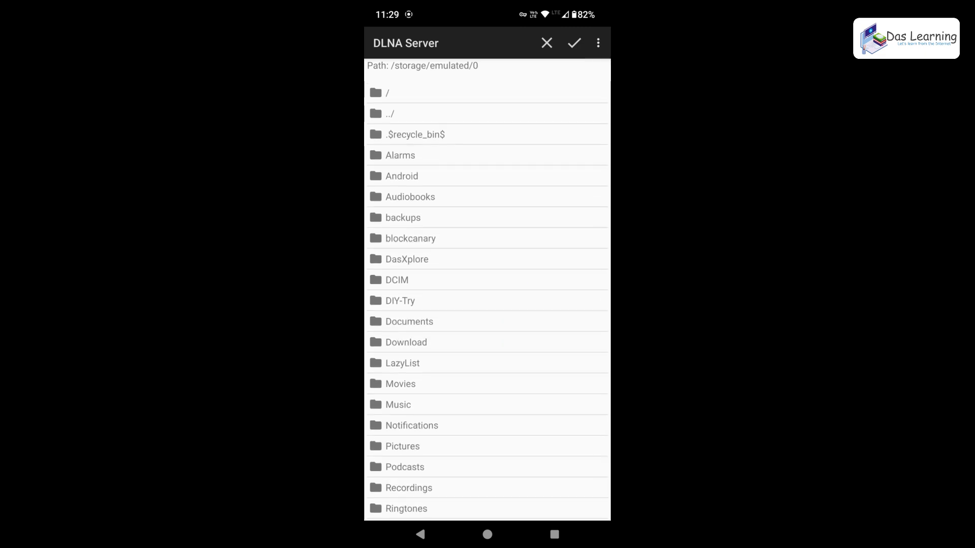
click(401, 300)
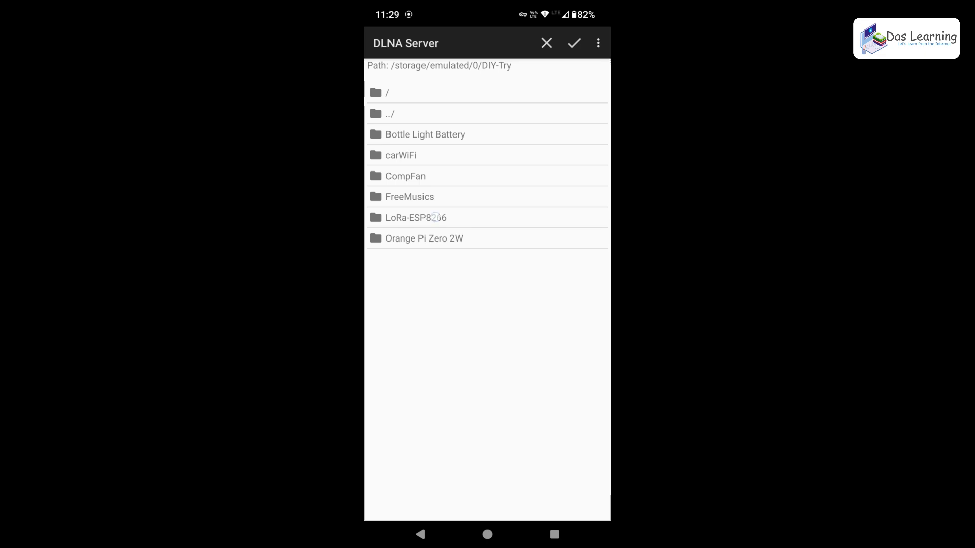
click(415, 218)
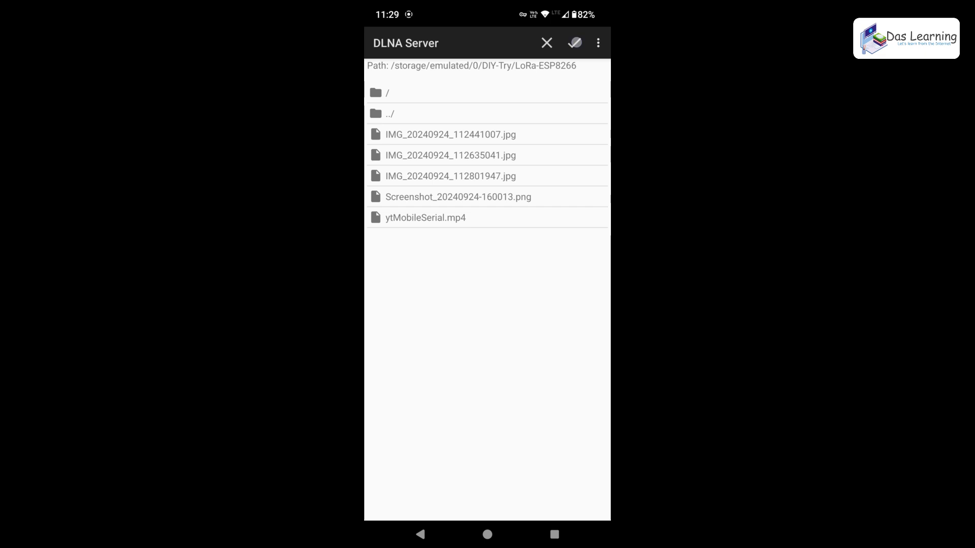
click(574, 42)
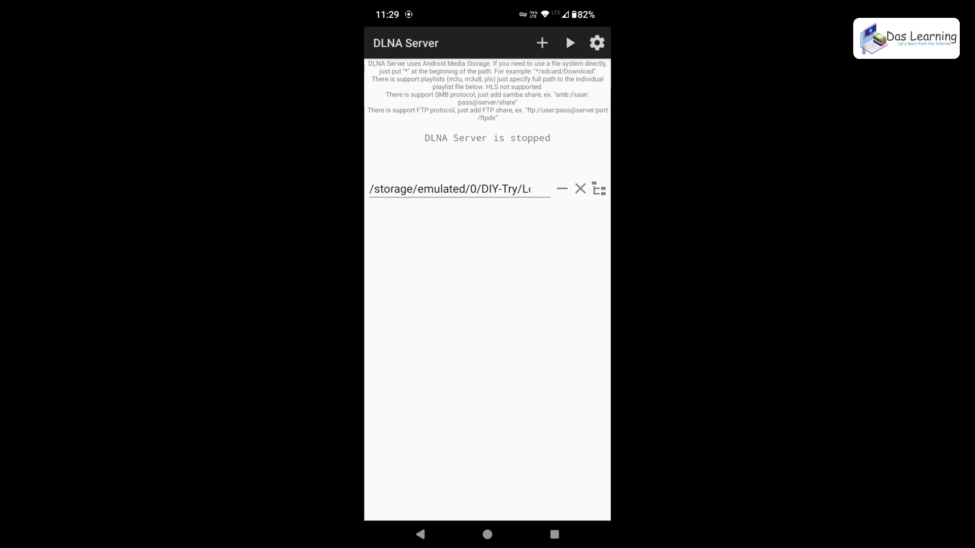
Browse up to DIY-Try and choose Orange Pi Zero 2W as a second shared folder
click(541, 43)
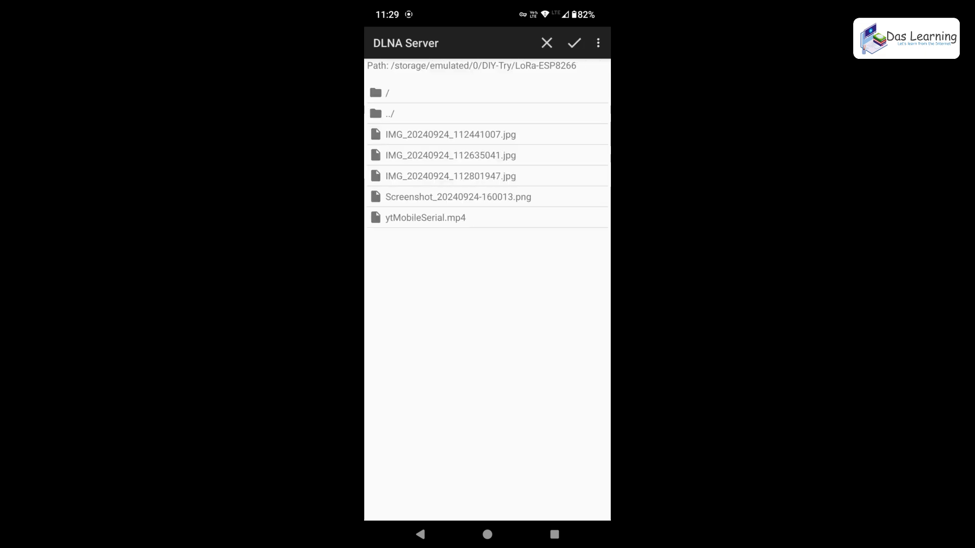
click(390, 113)
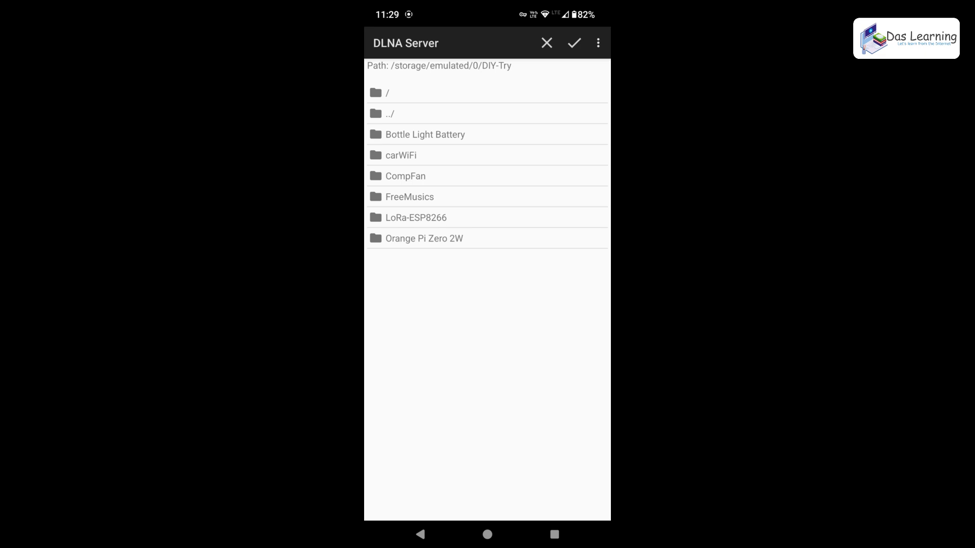
click(424, 237)
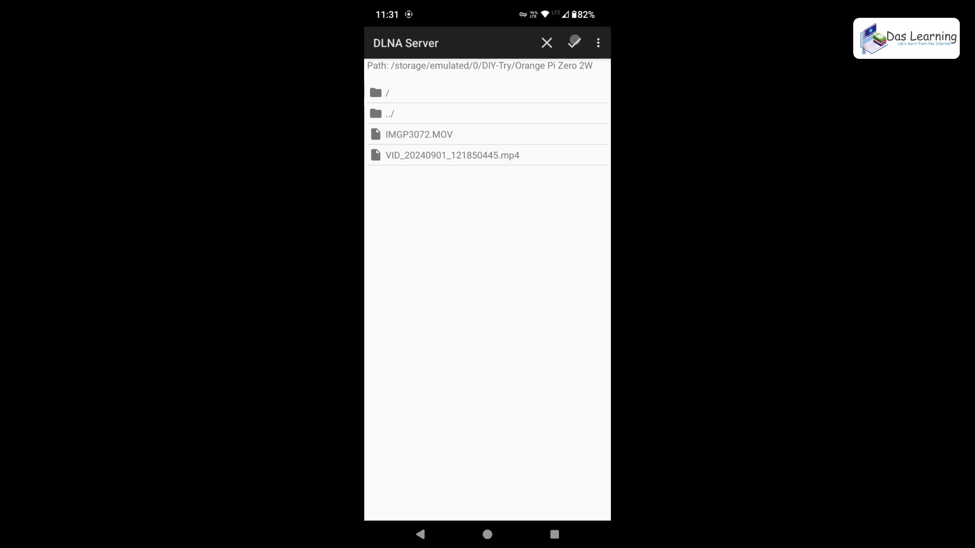
click(573, 42)
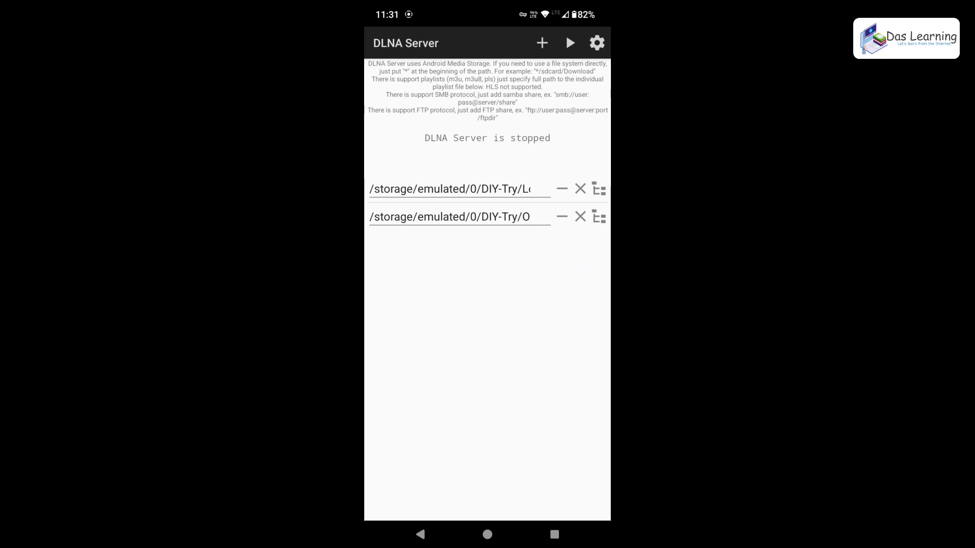
Start the DLNA server at 192.168.29.152:18192 and allow it to send notifications
click(570, 42)
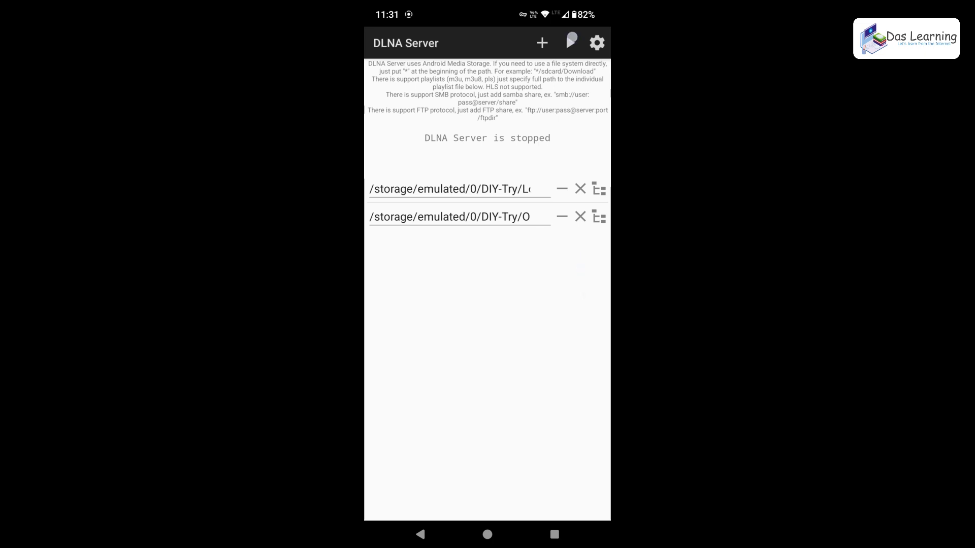
click(569, 43)
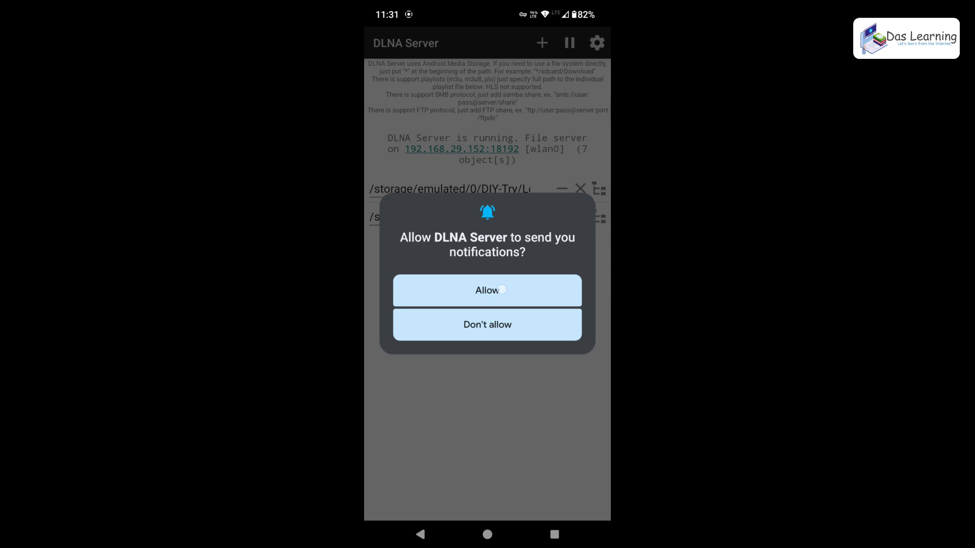
click(487, 291)
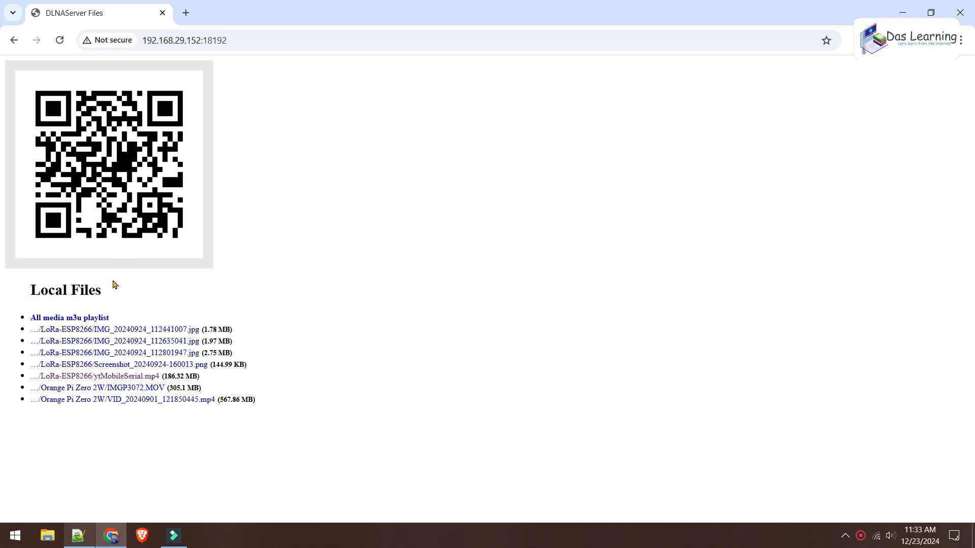
mouse_move(113, 435)
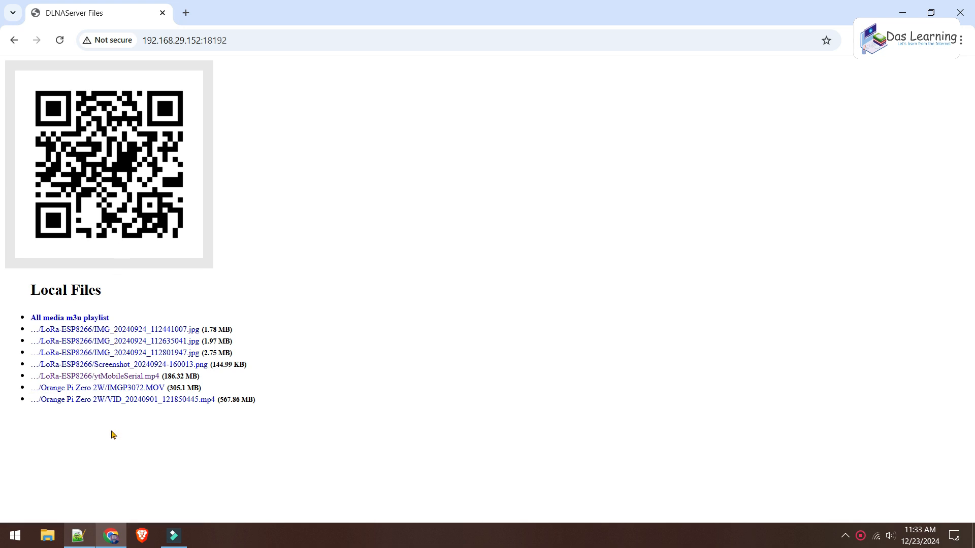
mouse_move(124, 400)
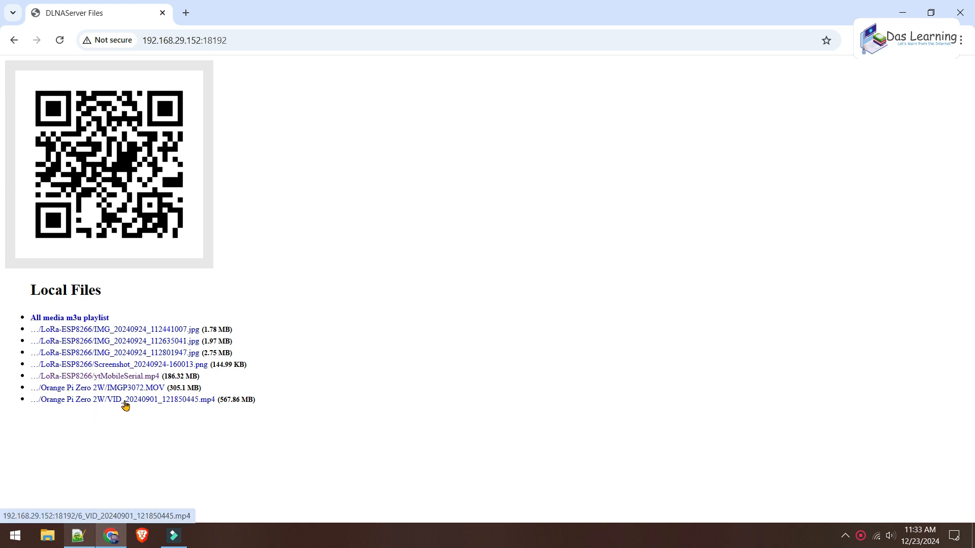
Stream ytMobileSerial.mp4 from the phone in Chrome, then return to the shared files list
click(95, 376)
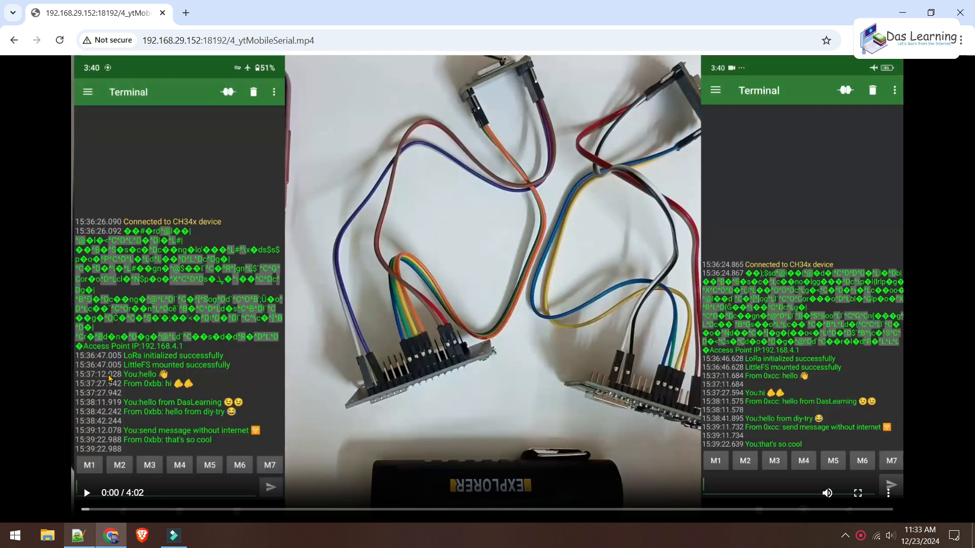
click(85, 493)
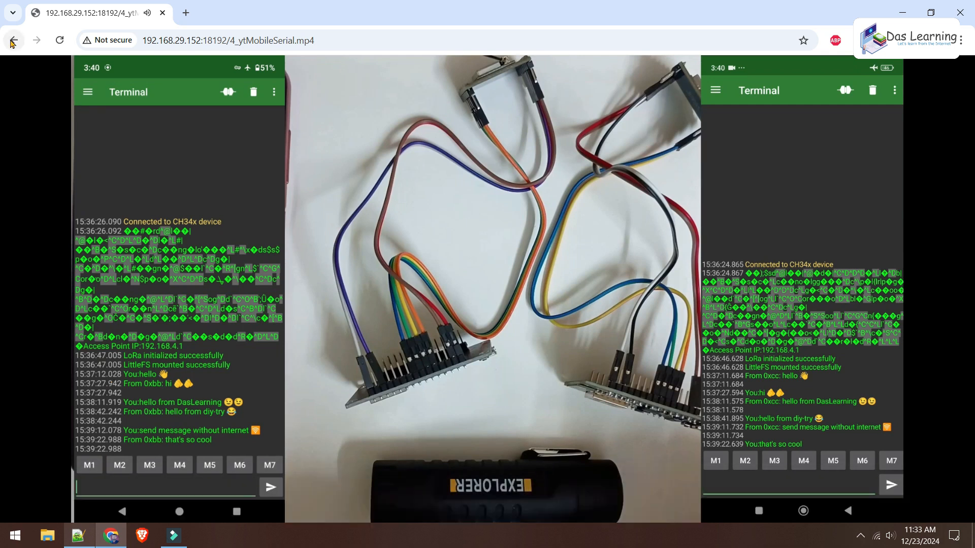
click(14, 40)
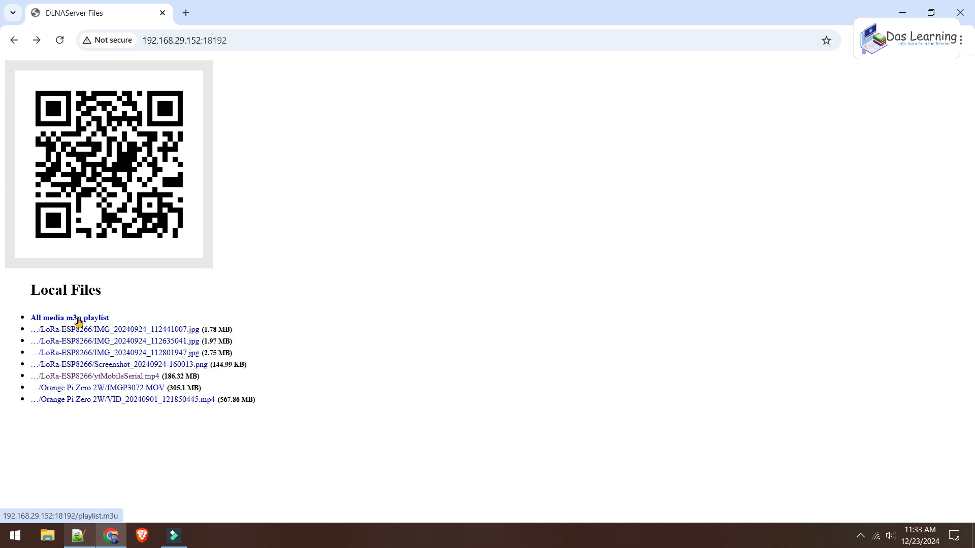
Download the all-media m3u playlist, keep the blocked download and show it in its folder
click(70, 317)
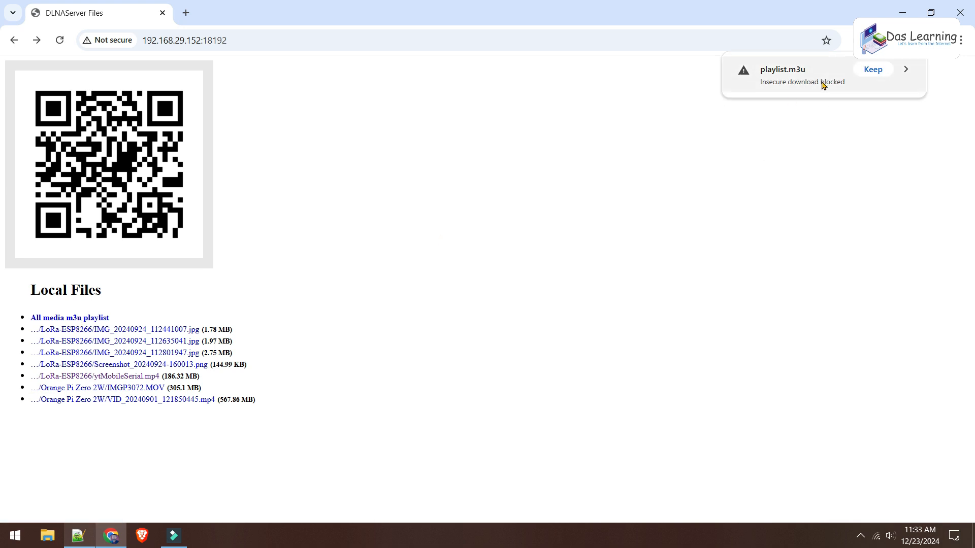
mouse_move(873, 69)
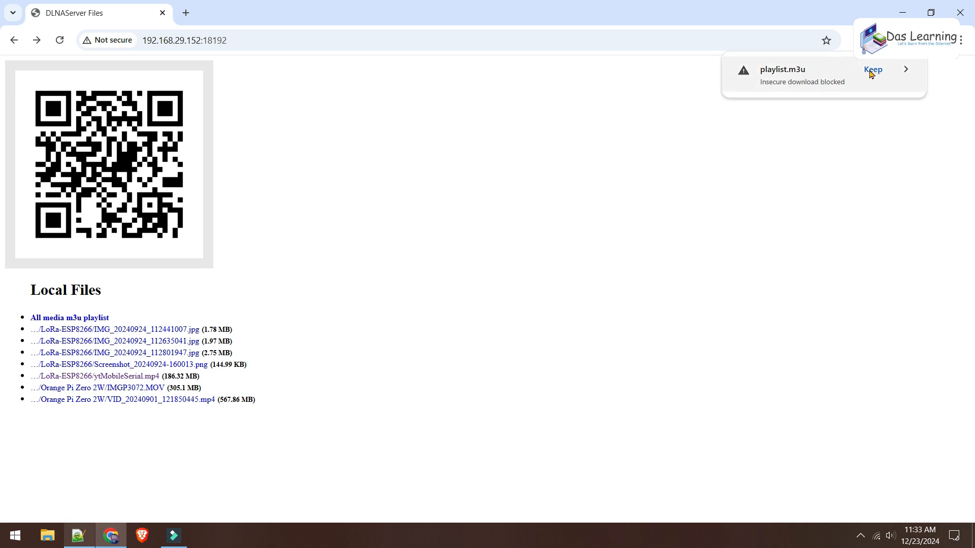
click(872, 69)
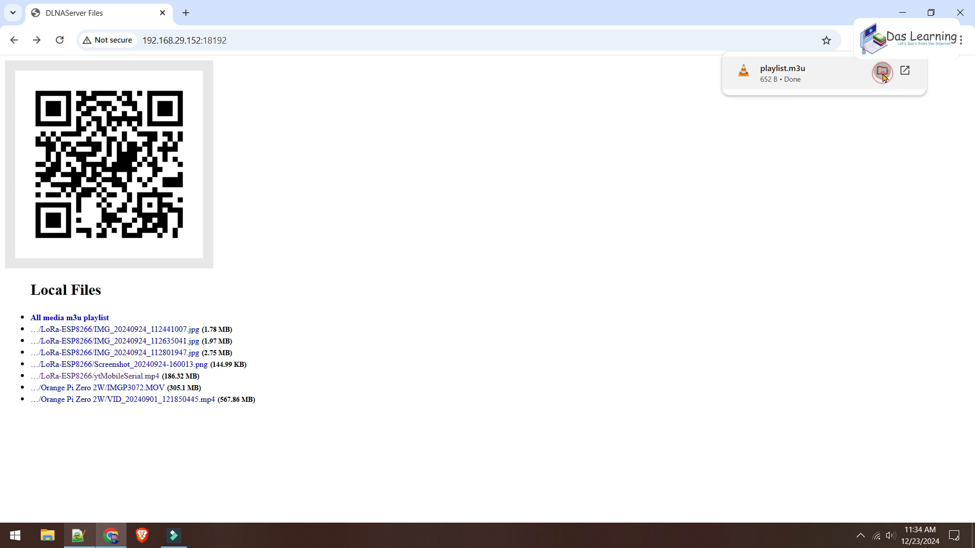
click(882, 71)
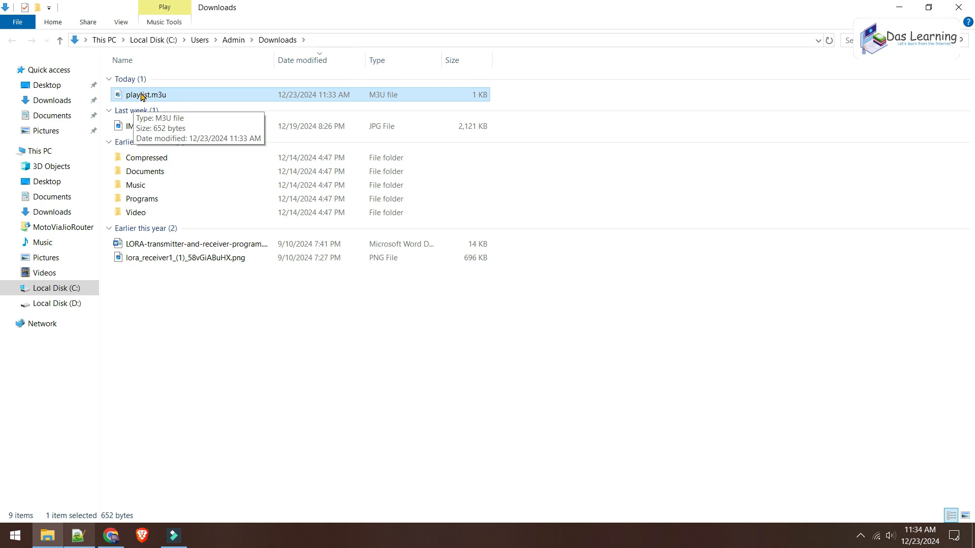
mouse_move(137, 97)
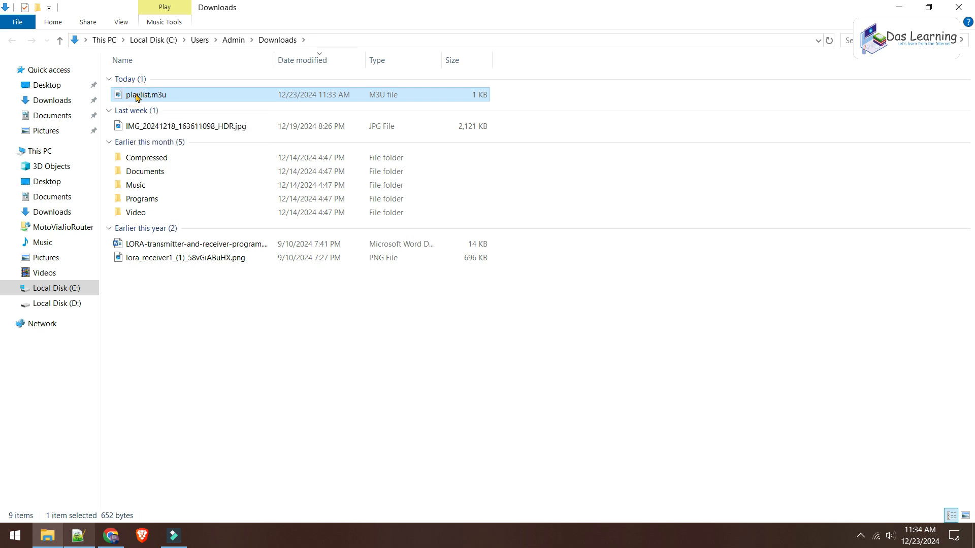
Open playlist.m3u from Downloads so it plays in the default player (VLC)
double_click(145, 95)
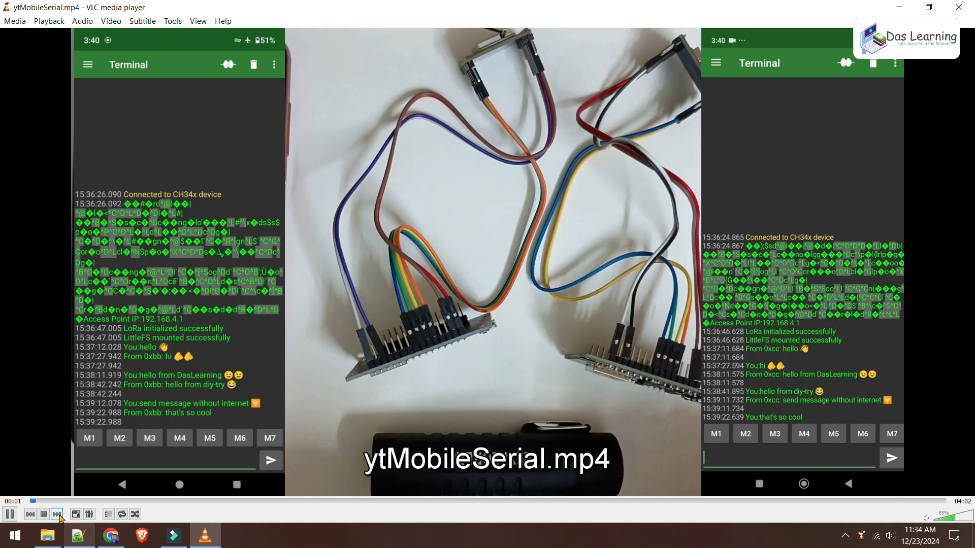
Skip ahead in VLC to the IMG_20240924_112801947.jpg antenna cable photo, then close the player
click(57, 514)
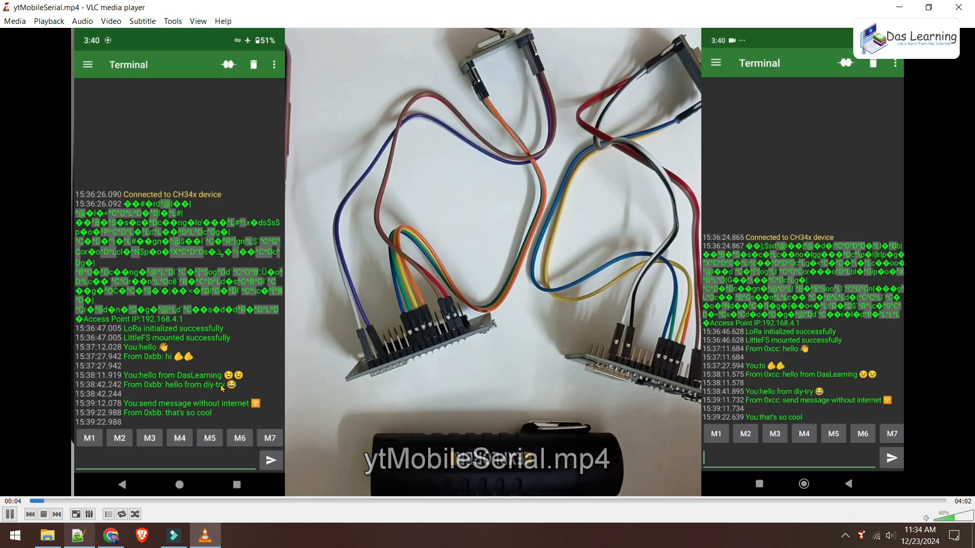
click(55, 514)
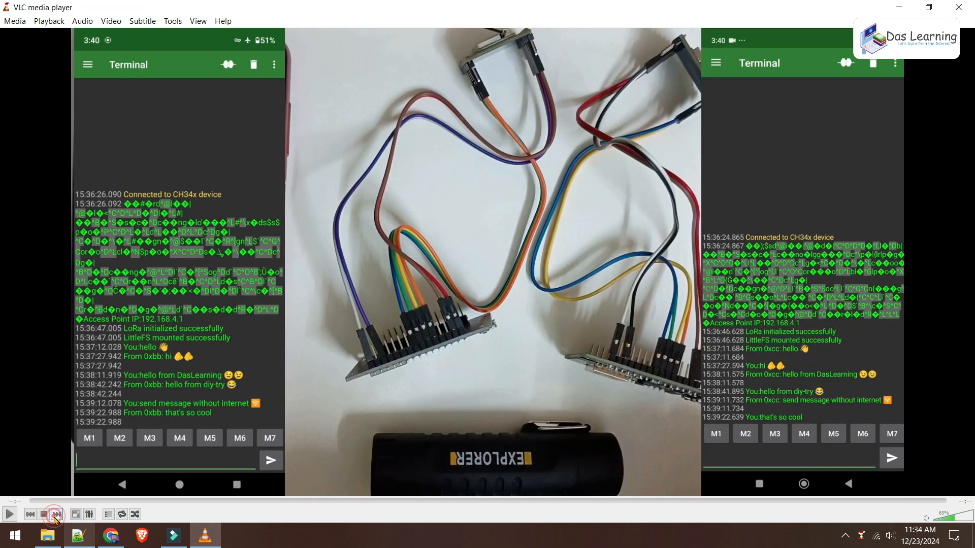
click(54, 514)
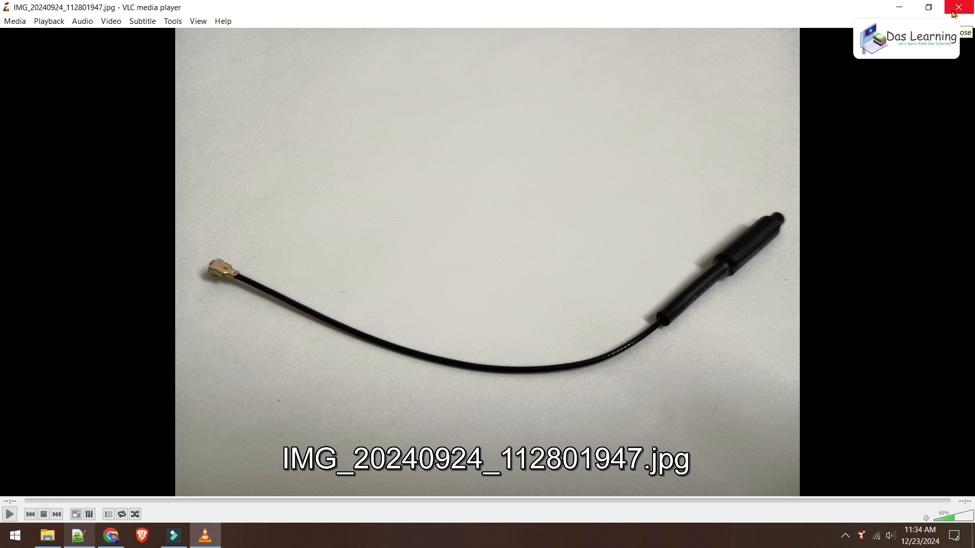
click(968, 7)
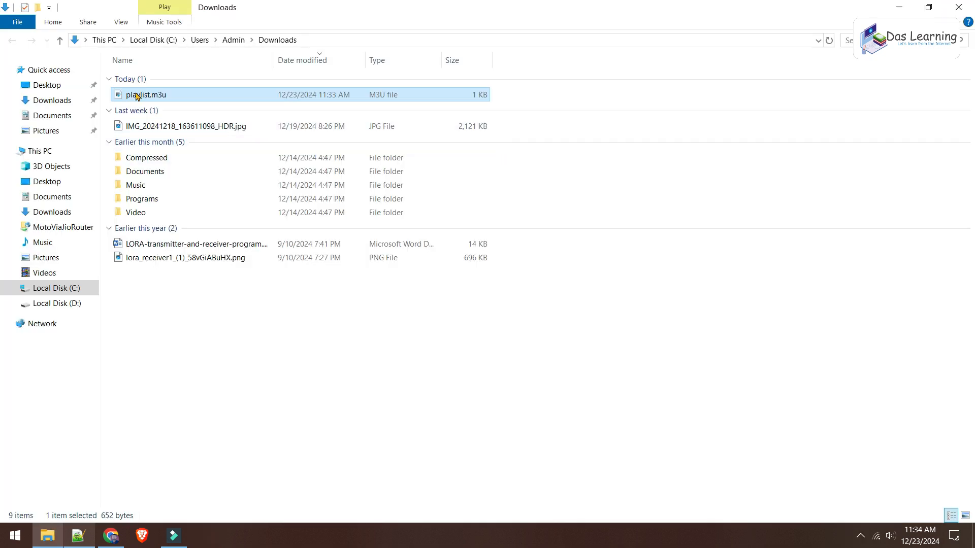
Open playlist.m3u with Windows Media Player from its Open with menu
right_click(146, 95)
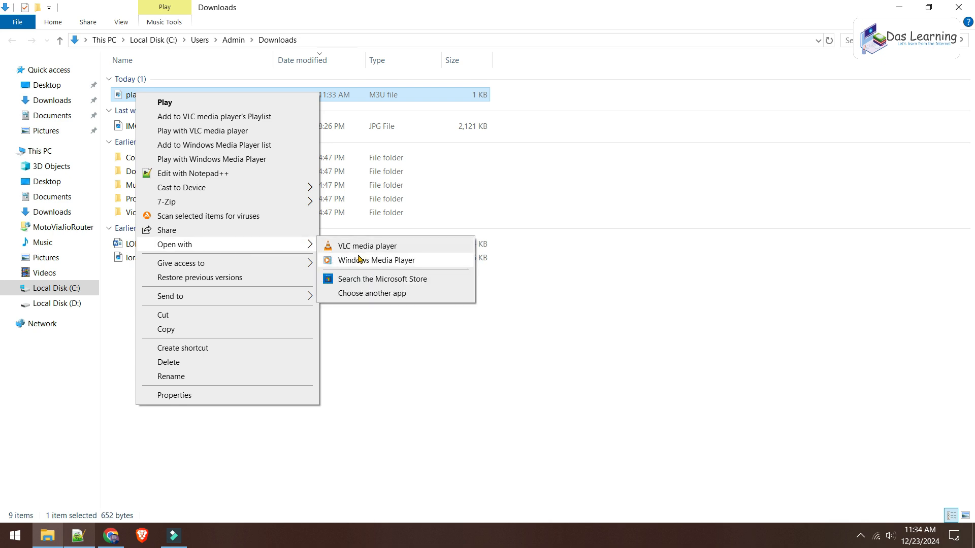
mouse_move(358, 264)
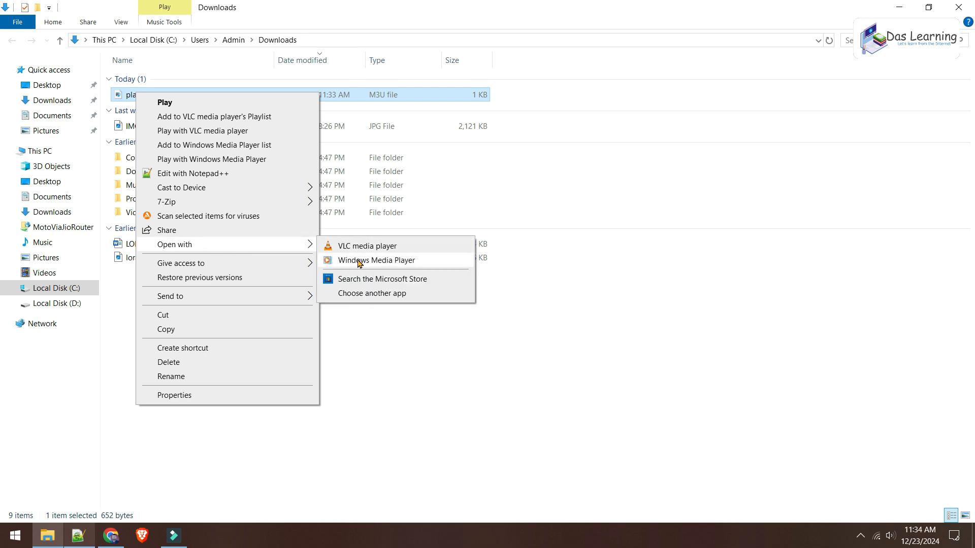
mouse_move(368, 266)
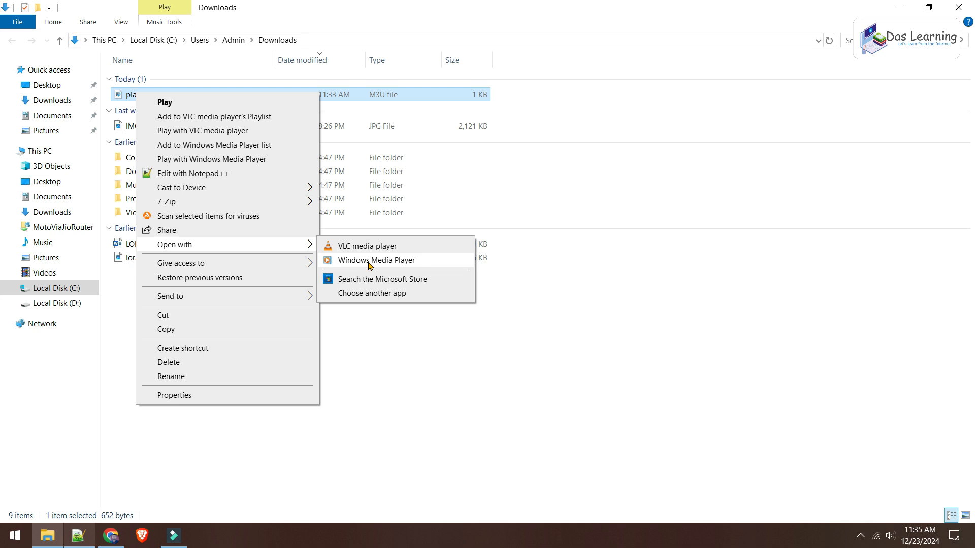
click(375, 260)
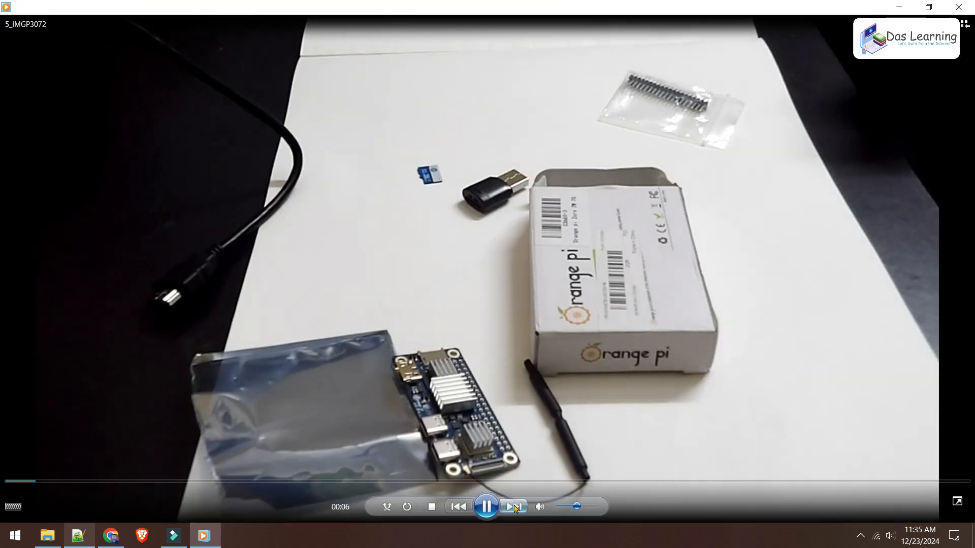
Step through the playlist with Next until the 2_IMG_20240924_112801947 antenna cable photo shows
click(513, 506)
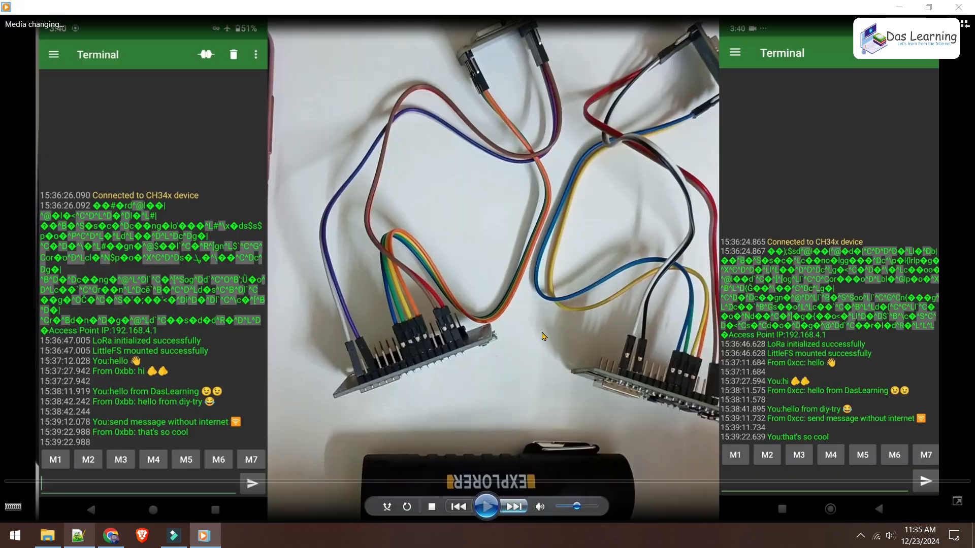
click(486, 506)
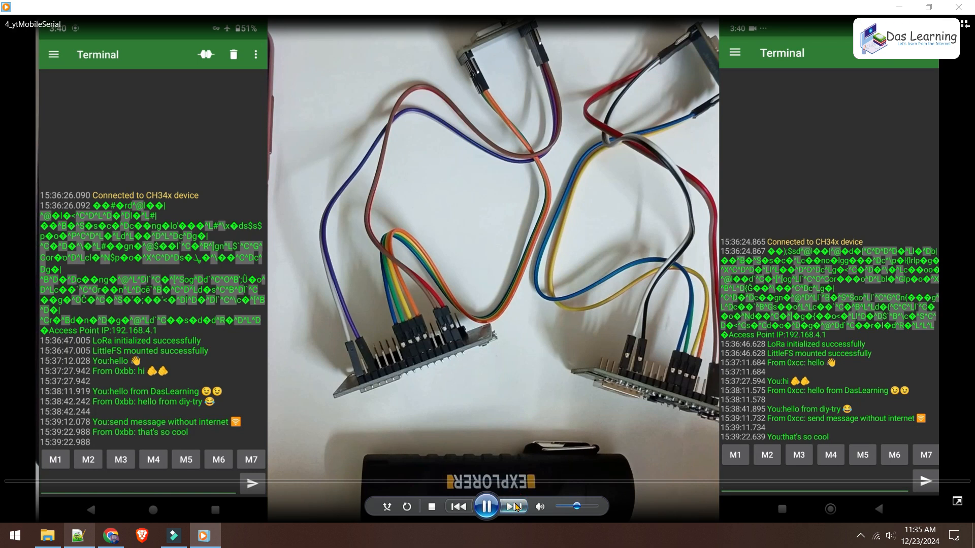
click(512, 507)
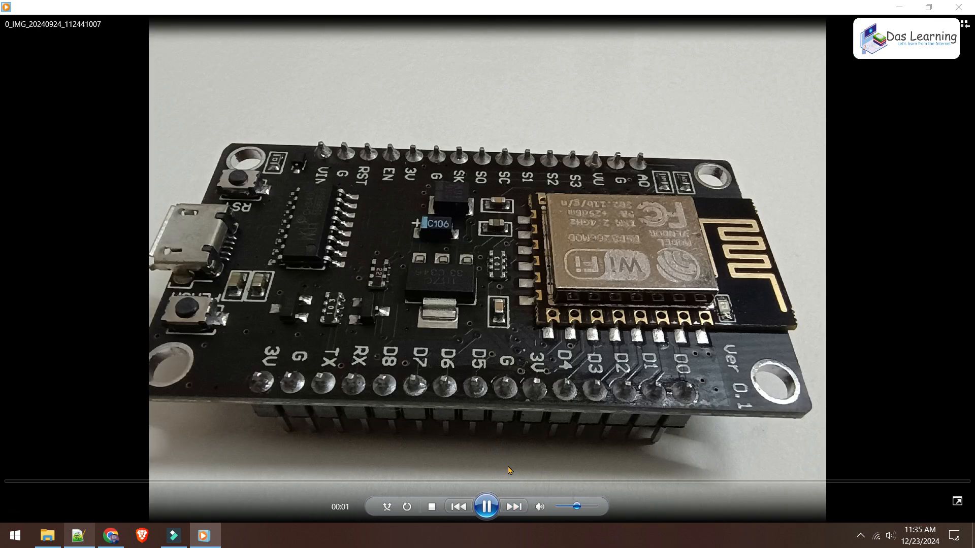
click(512, 506)
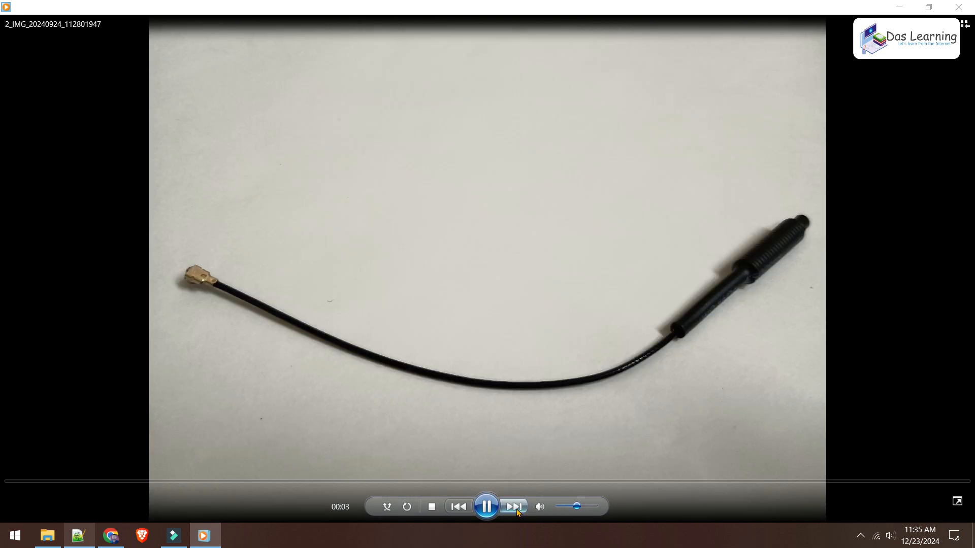